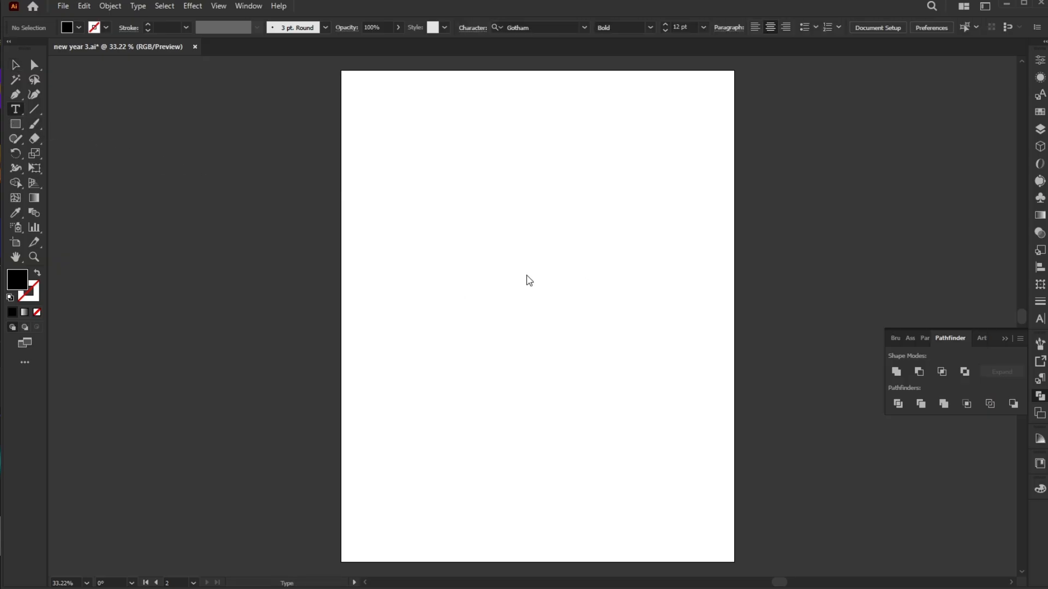
# Add the text 2026 at the page centre in the TacticSans-Ult font.
pyautogui.click(16, 109)
pyautogui.write('2026')
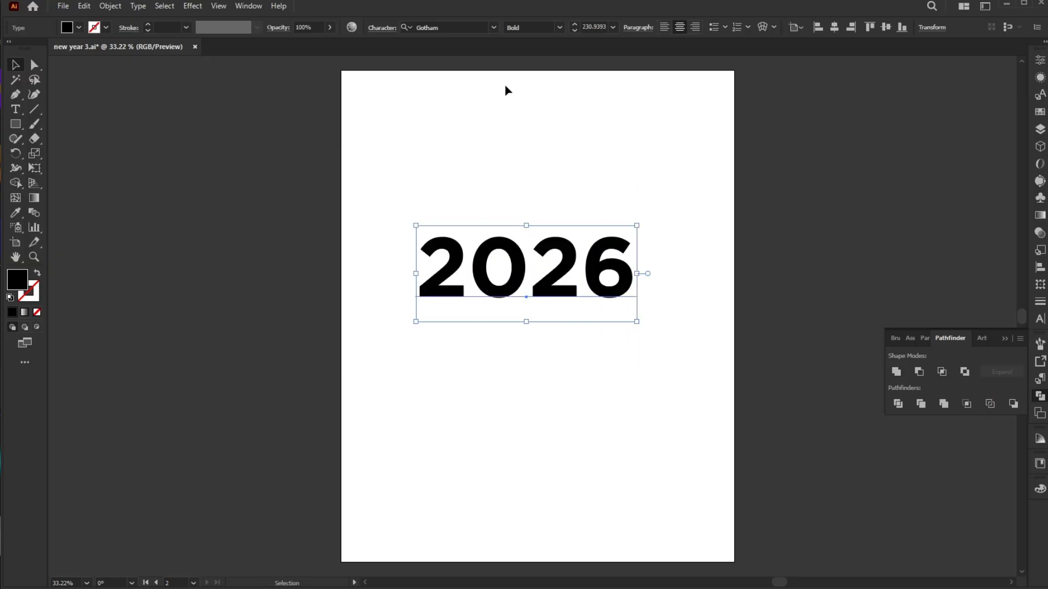
pyautogui.click(447, 27)
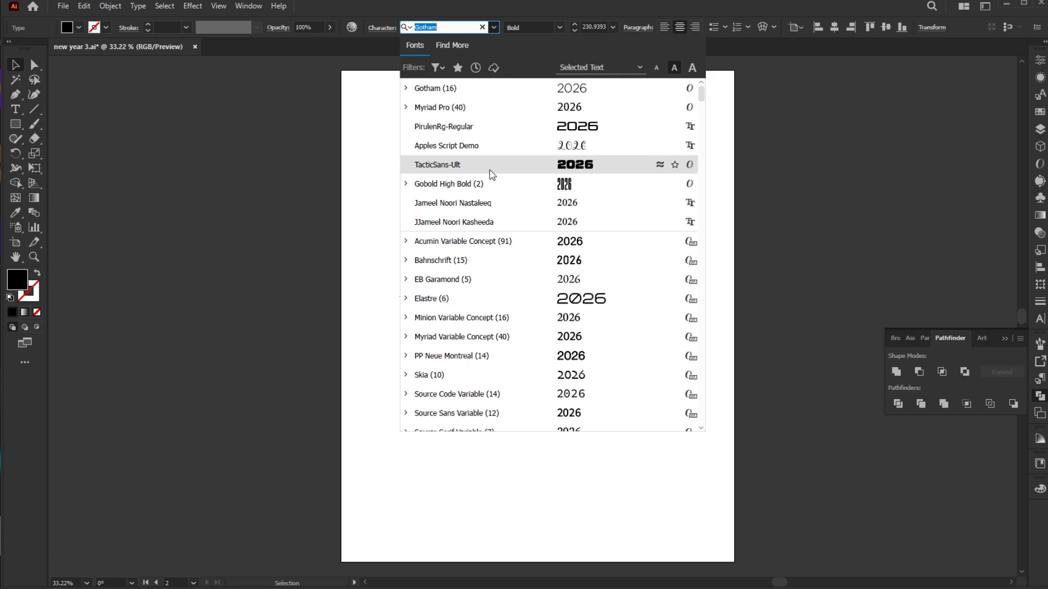
pyautogui.click(437, 165)
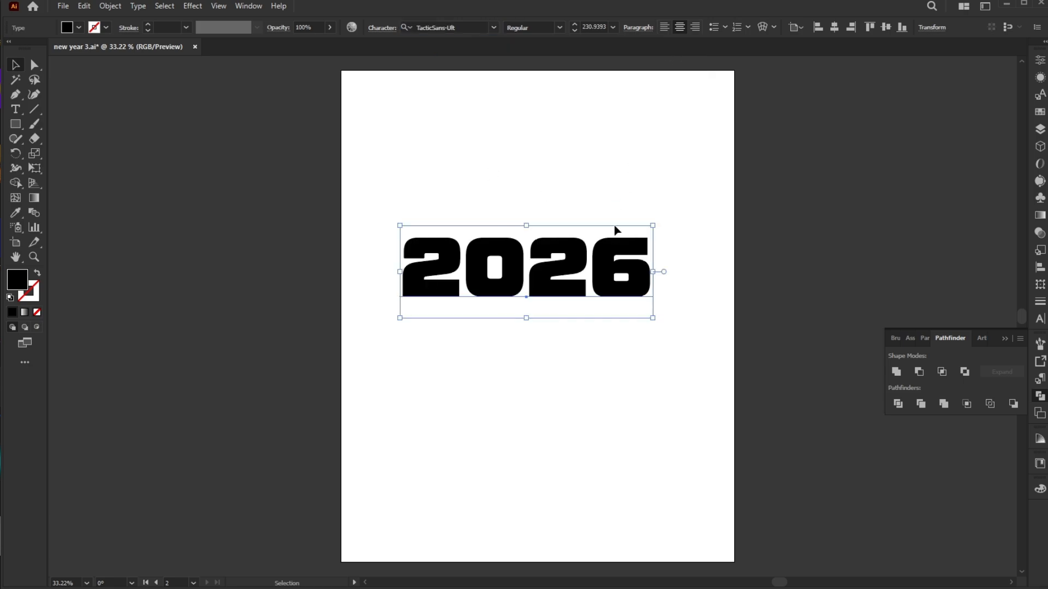
# Convert 2026 to outlines, enlarge it and move it near the page top.
pyautogui.rightClick(526, 271)
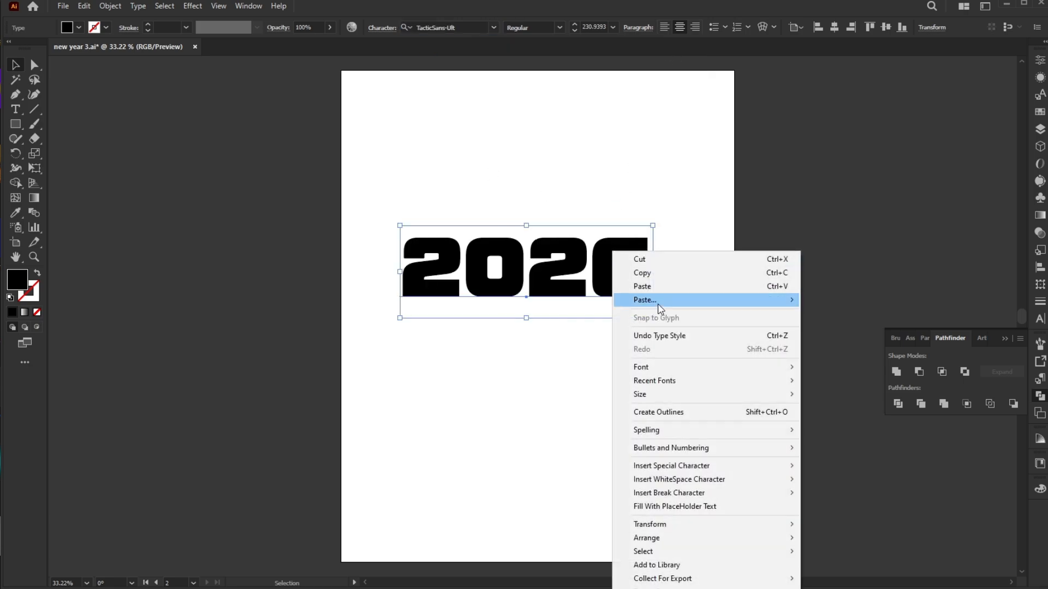
pyautogui.moveTo(659, 411)
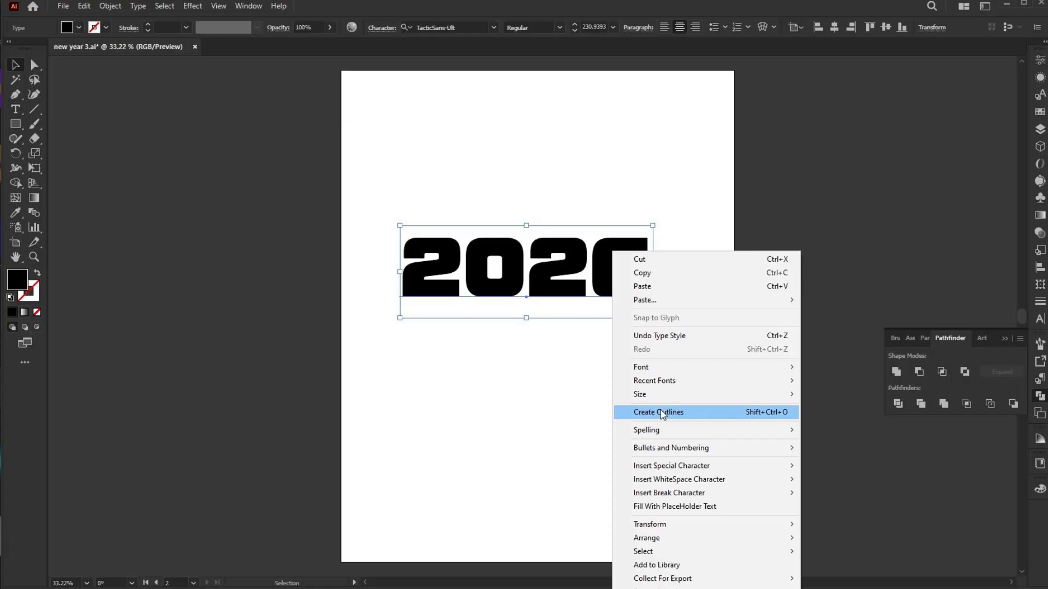
pyautogui.click(657, 411)
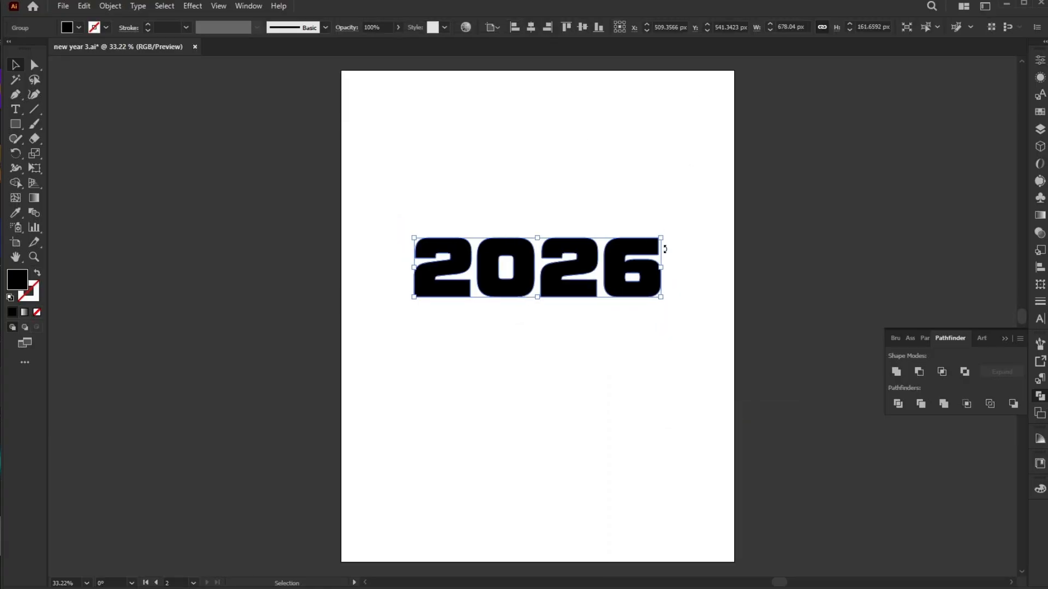
pyautogui.moveTo(662, 296); pyautogui.dragTo(696, 305)
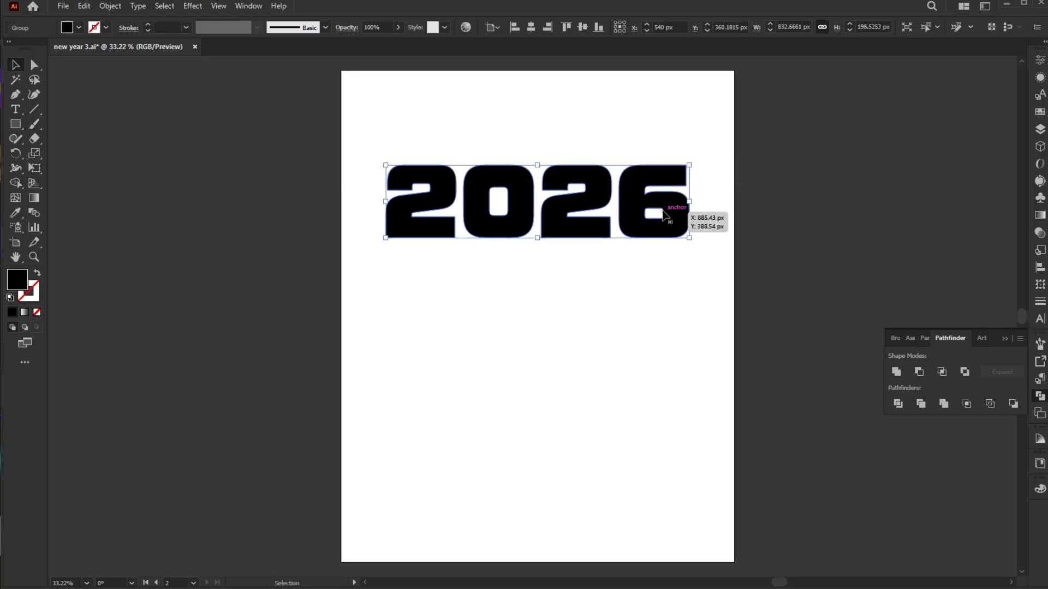
pyautogui.click(645, 339)
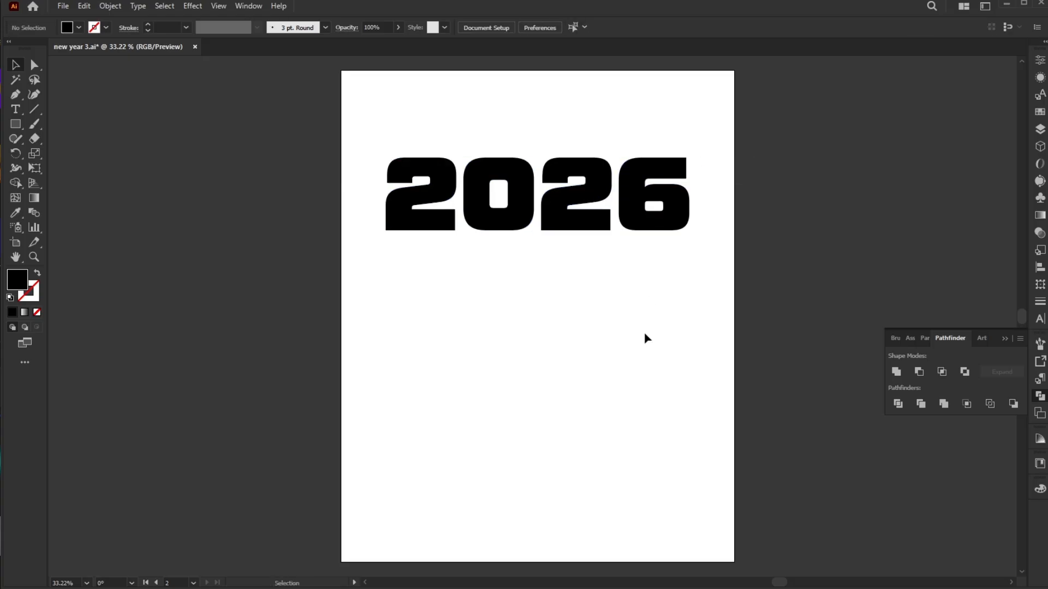
# Draw tall black rectangles hanging beneath the 2026 digits.
pyautogui.click(17, 124)
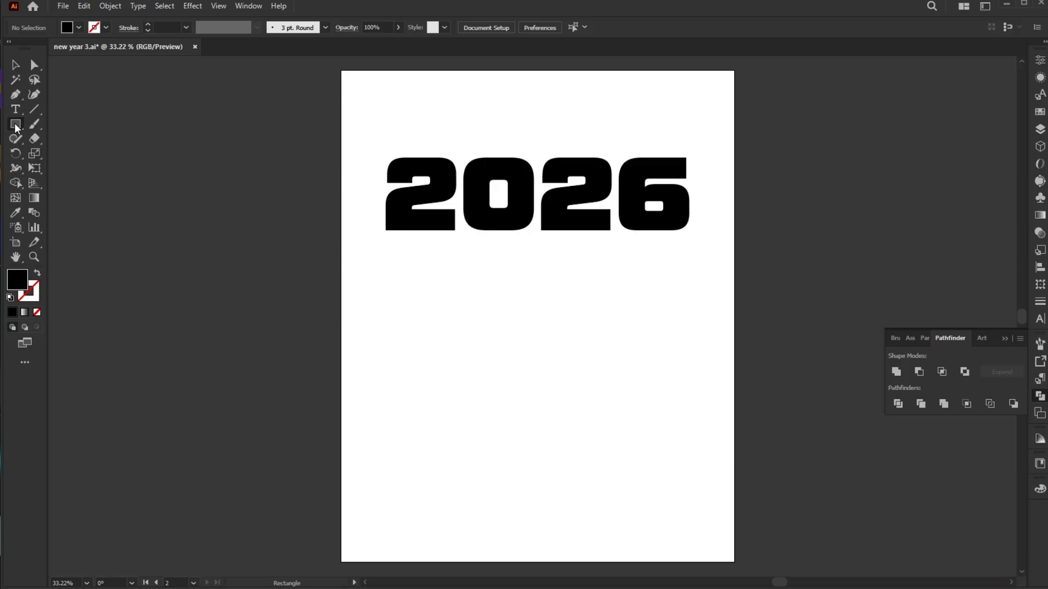
pyautogui.moveTo(385, 224); pyautogui.dragTo(452, 378)
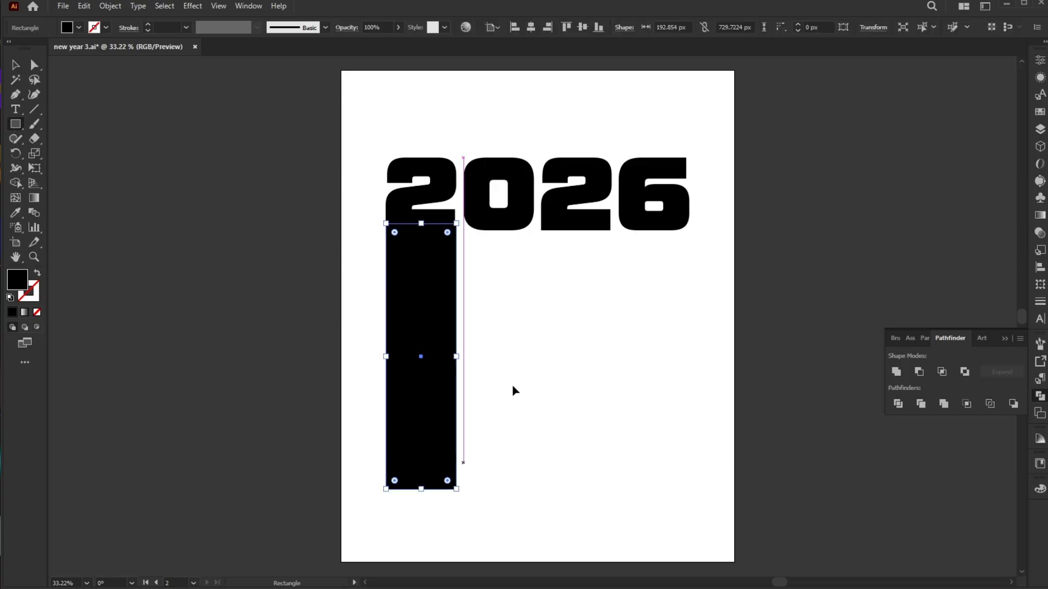
pyautogui.moveTo(419, 356); pyautogui.dragTo(452, 356)
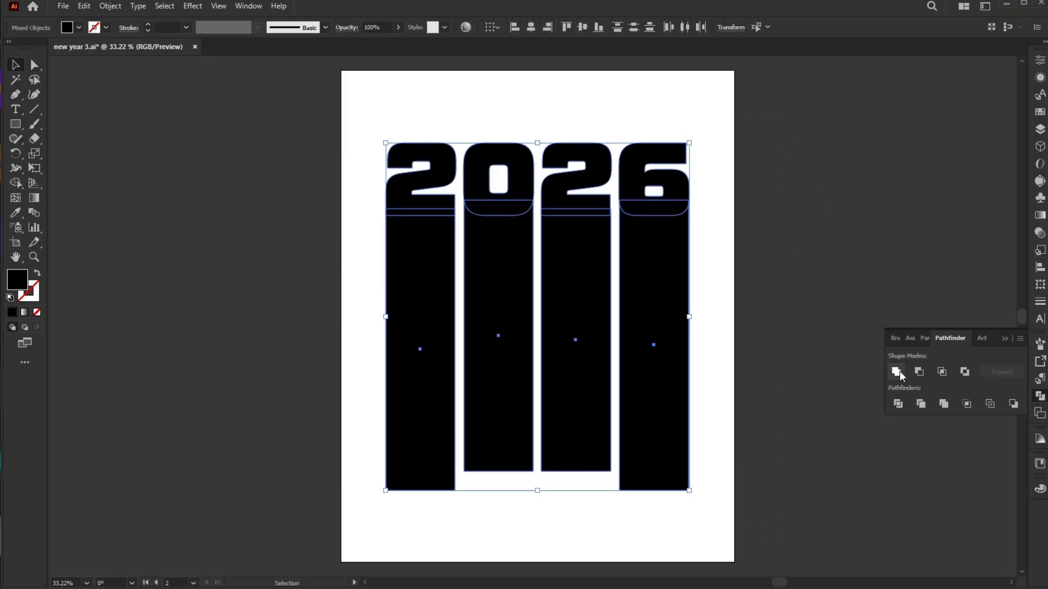
# Unite the digits and bars with Pathfinder and make them one compound path.
pyautogui.click(896, 371)
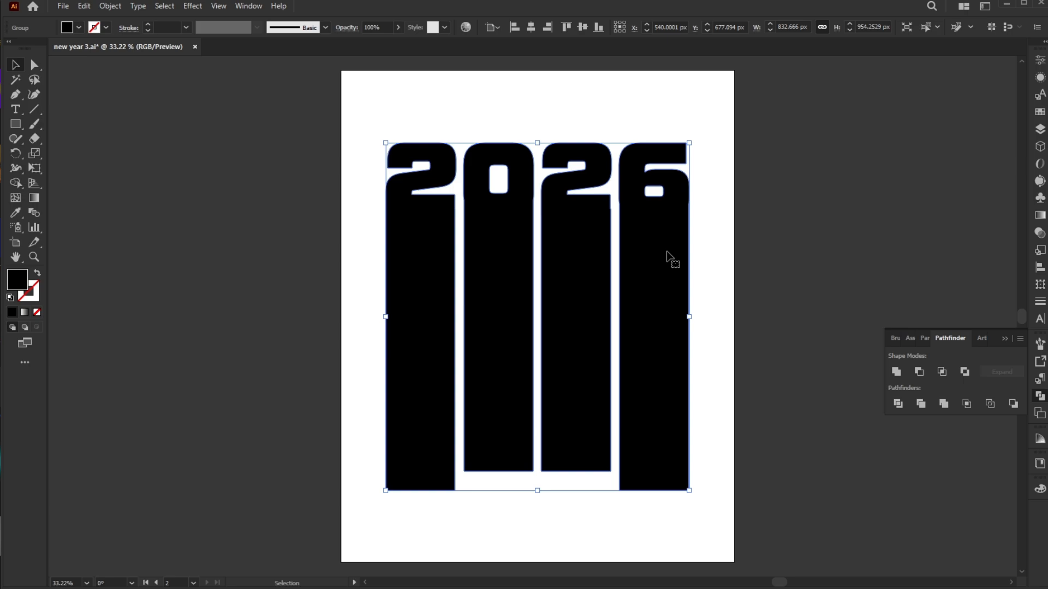
pyautogui.click(109, 7)
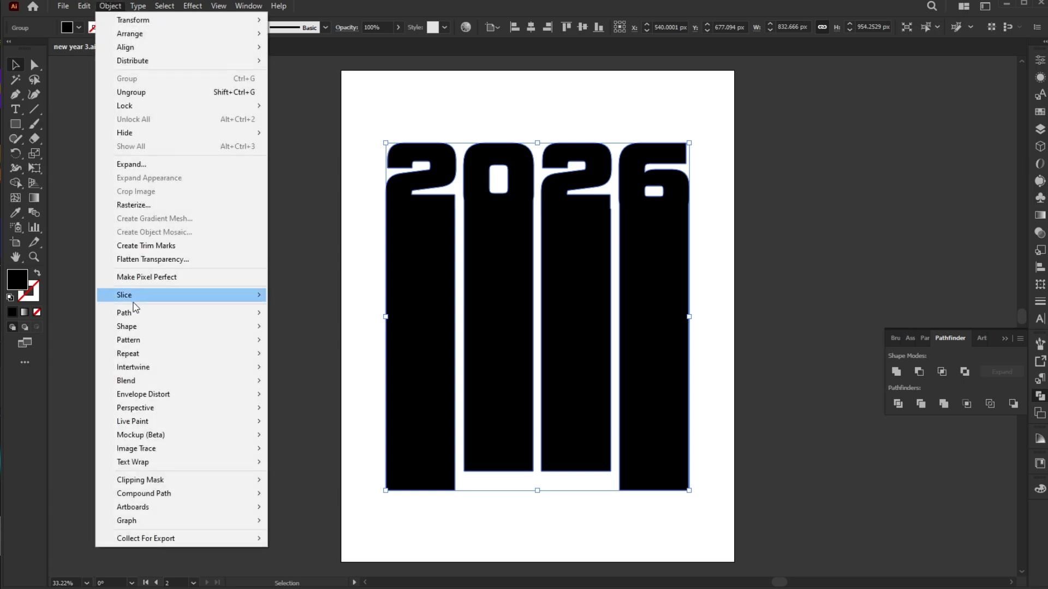
pyautogui.moveTo(144, 494)
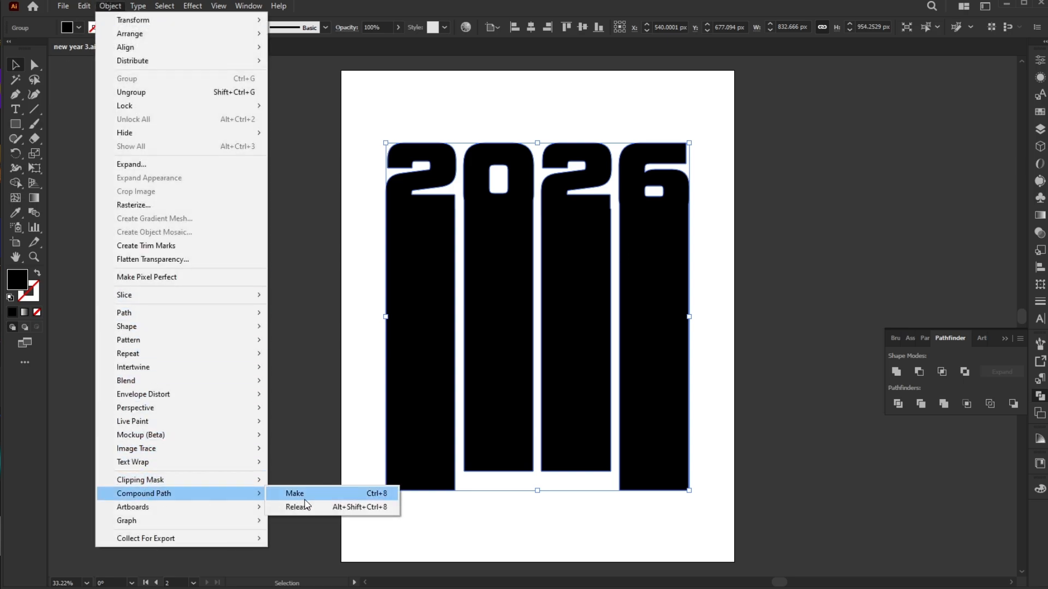
pyautogui.click(294, 493)
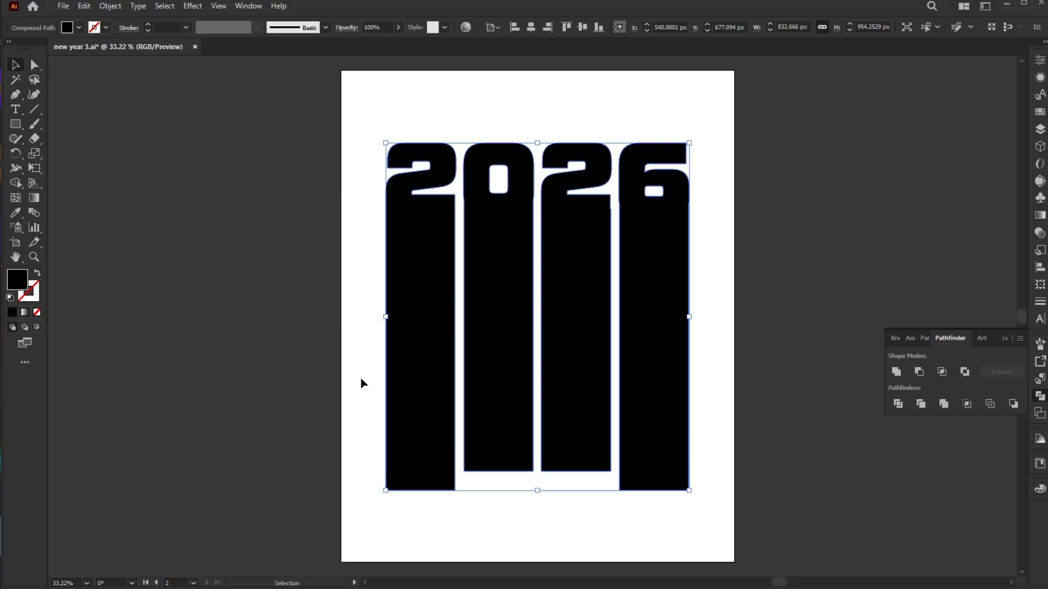
pyautogui.click(62, 6)
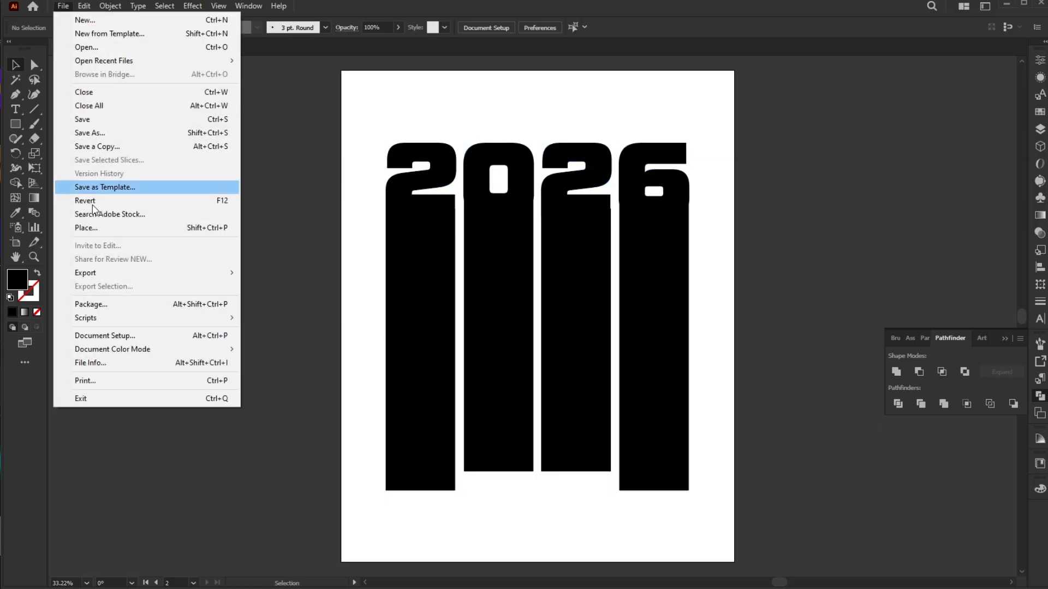
# Place the tall-buildings photo and scale it to cover the whole 2026 shape.
pyautogui.click(86, 228)
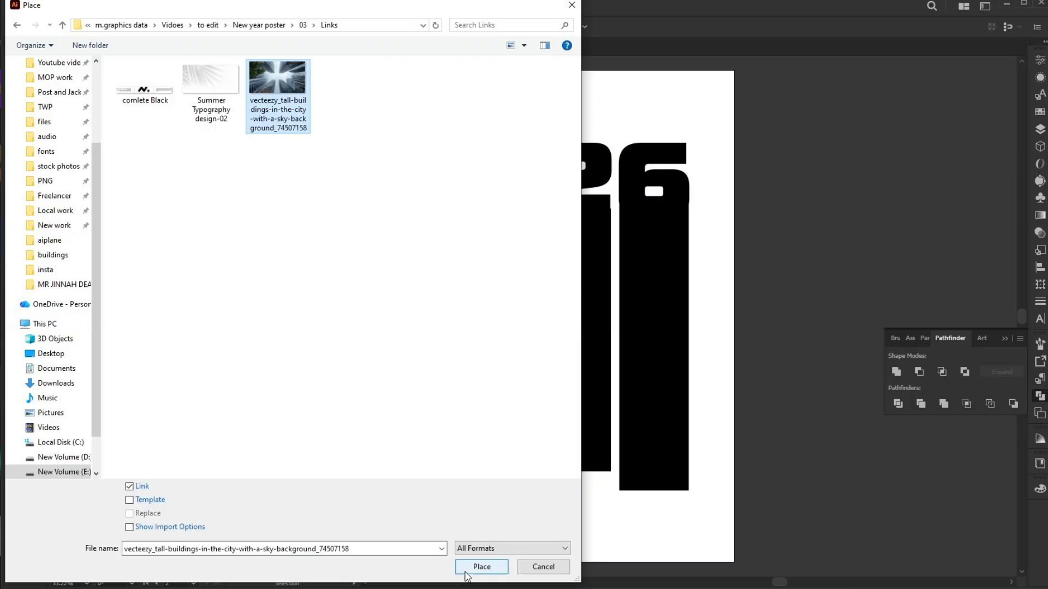
pyautogui.click(481, 567)
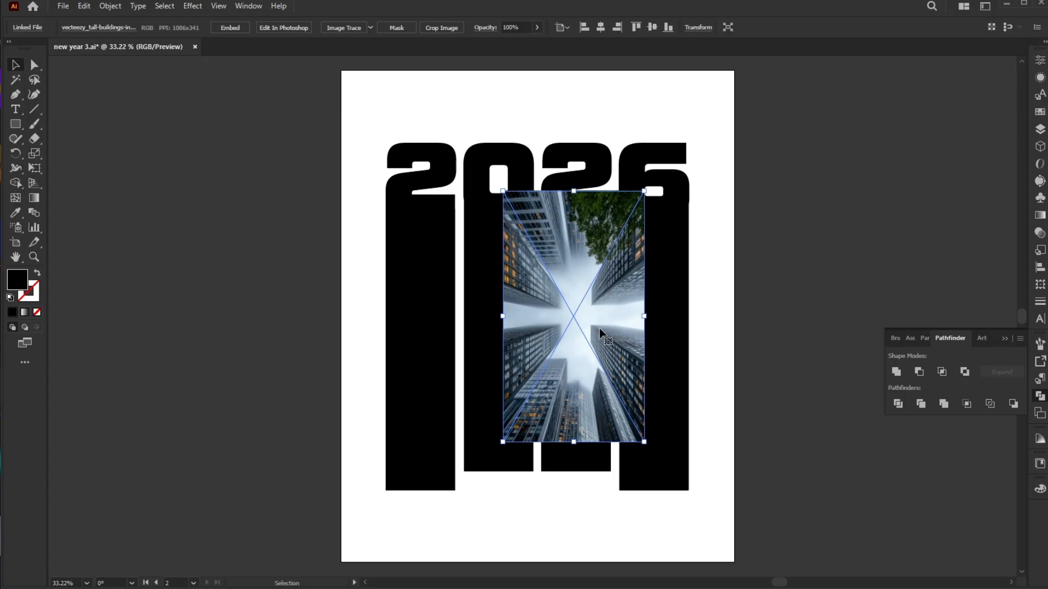
pyautogui.moveTo(573, 316); pyautogui.dragTo(449, 261)
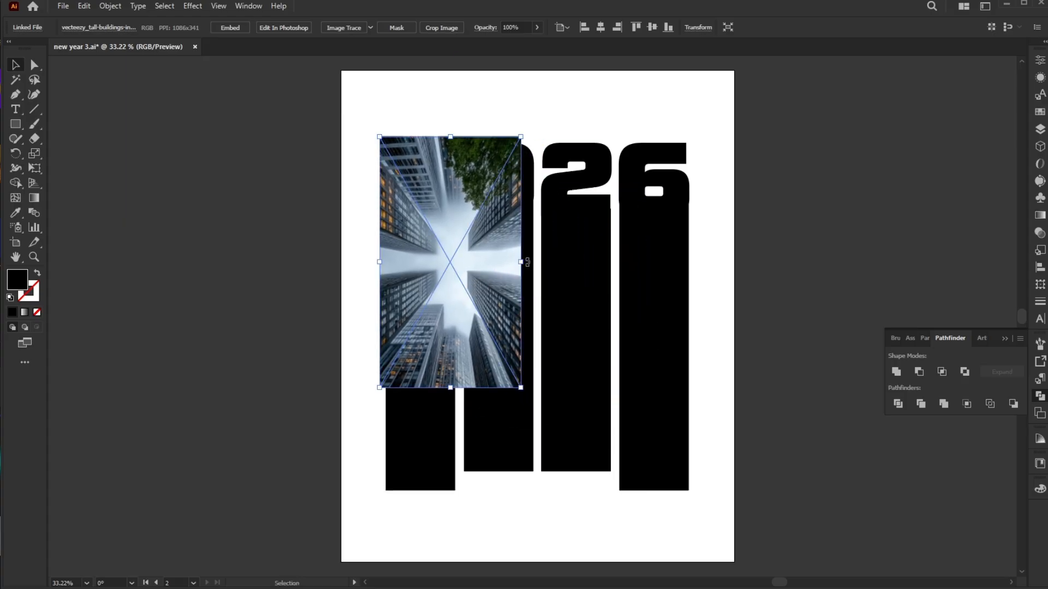
pyautogui.moveTo(522, 261); pyautogui.dragTo(693, 261)
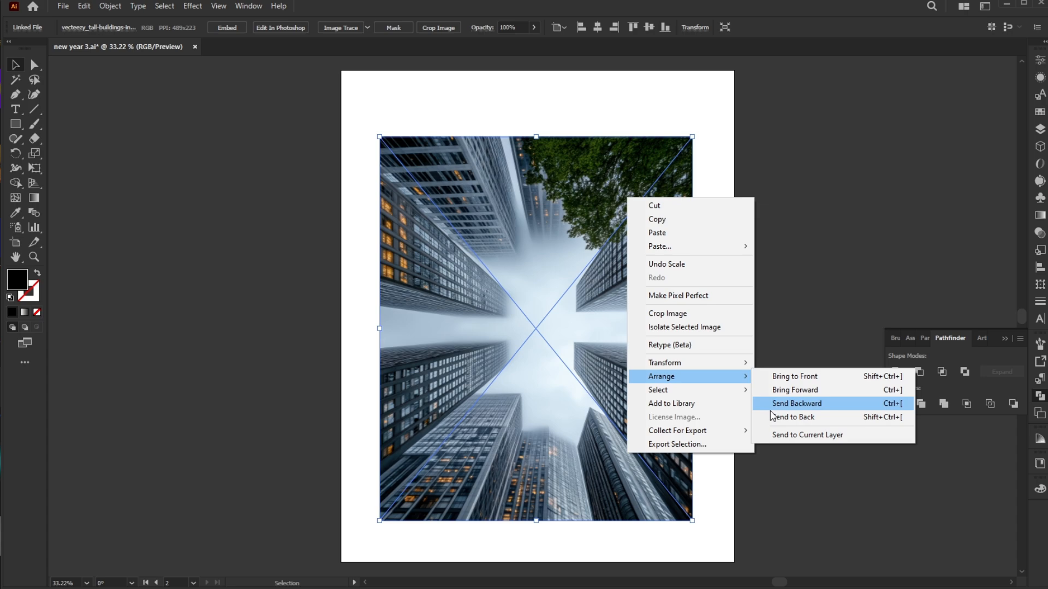
# Clip the city photo inside the merged 2026 shape with a clipping mask.
pyautogui.click(796, 404)
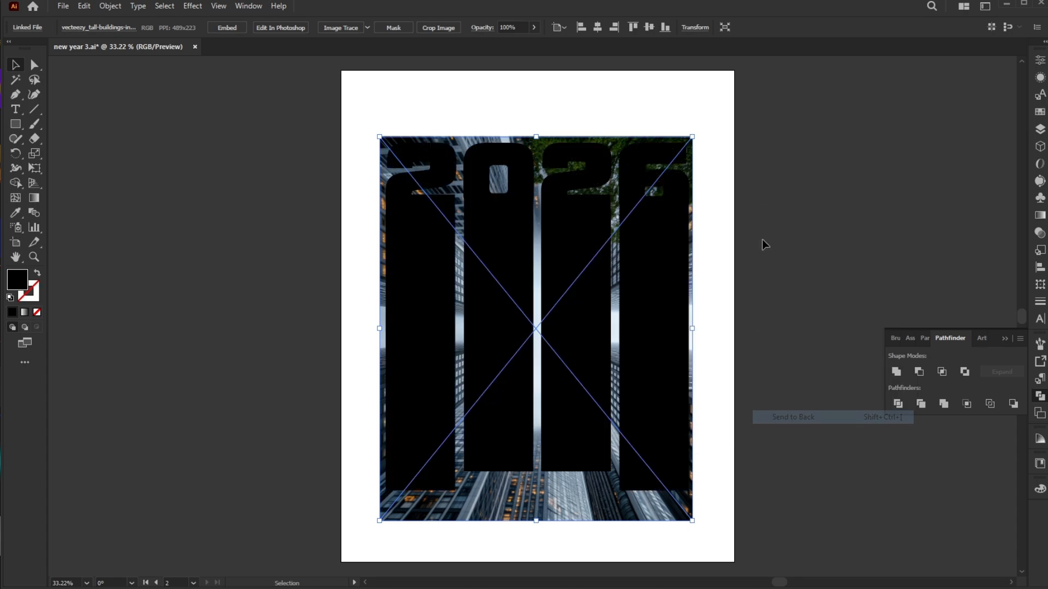
pyautogui.rightClick(535, 328)
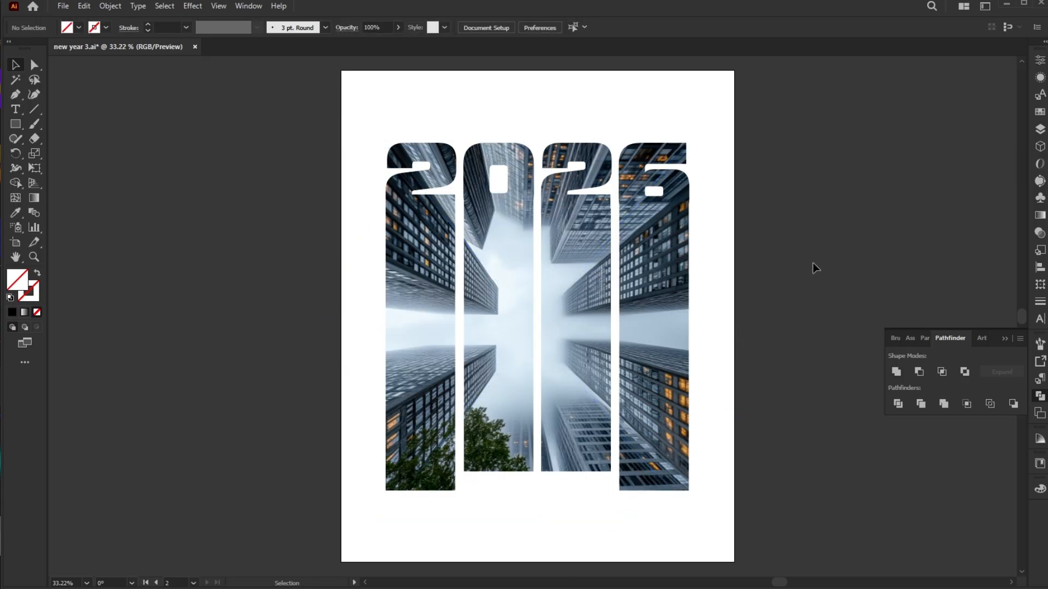
pyautogui.moveTo(782, 234)
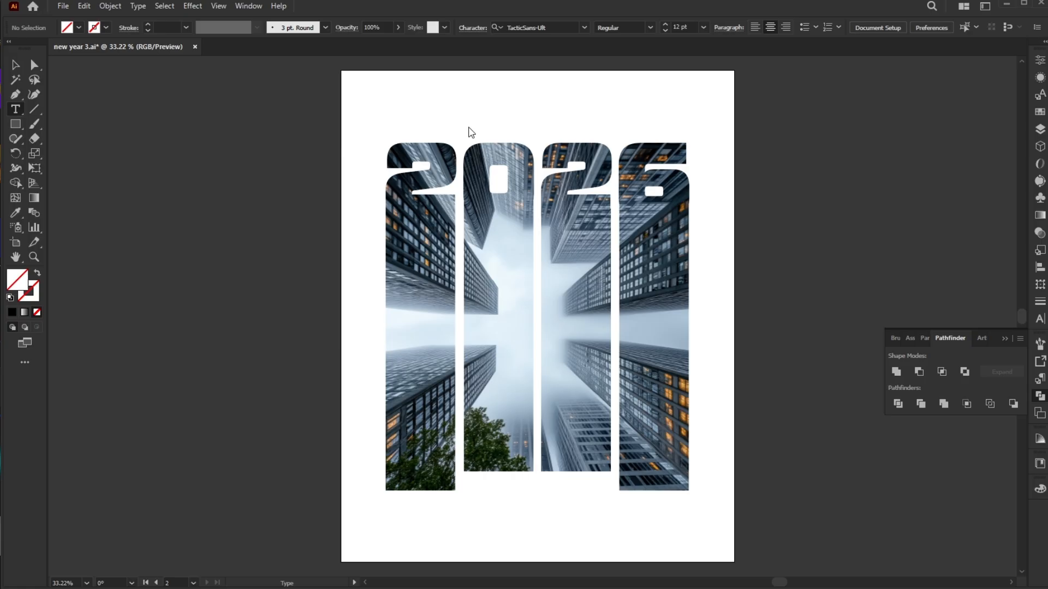
pyautogui.moveTo(511, 132)
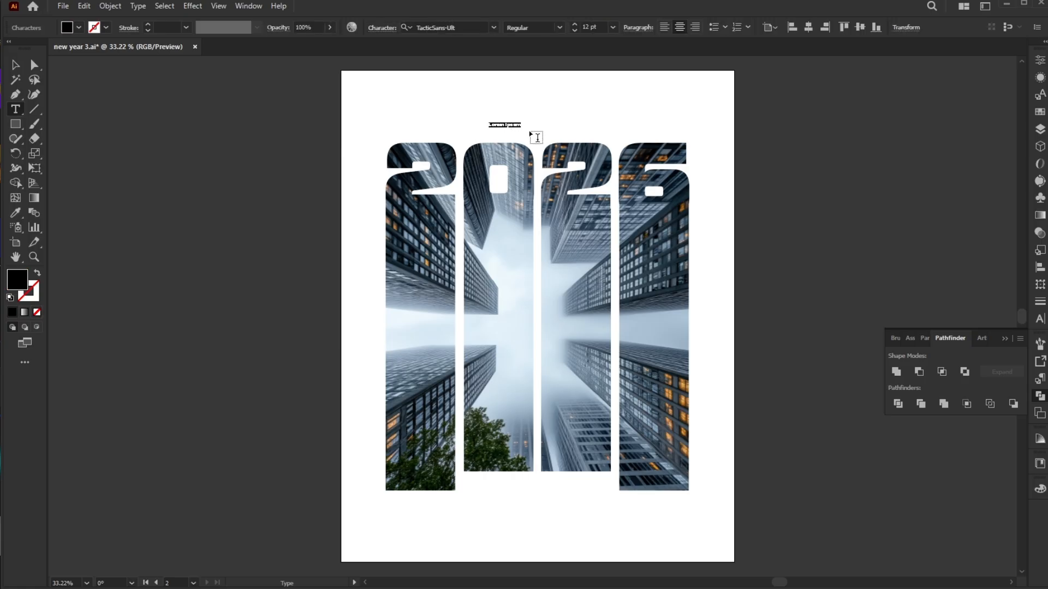
# Add a HAPPY NEW YEAR heading above the numerals in Gotham Bold.
pyautogui.write('happy new year')
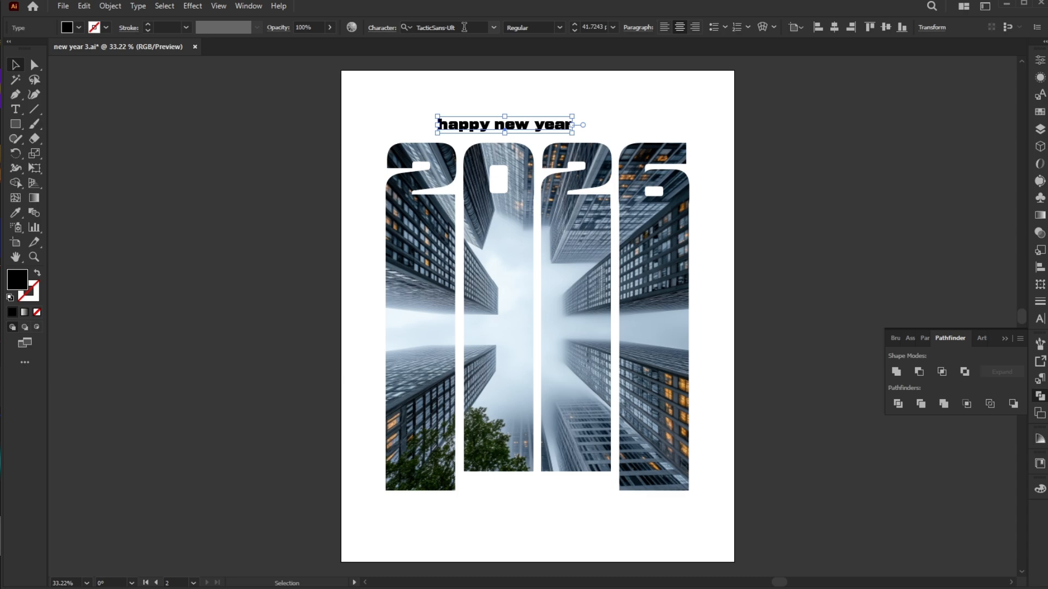
pyautogui.write('gotham')
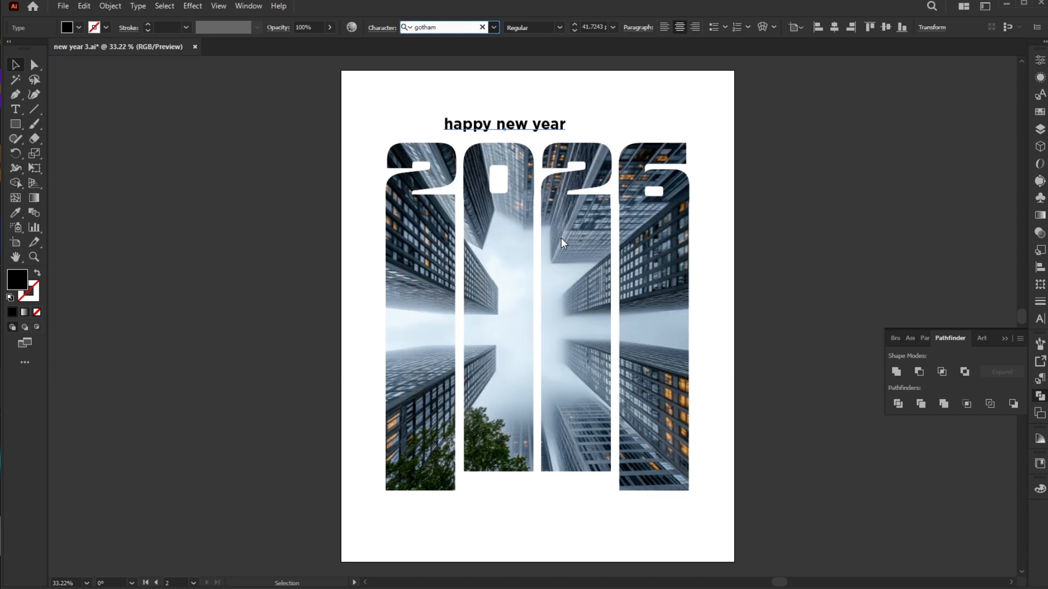
pyautogui.click(138, 6)
pyautogui.write('design idea')
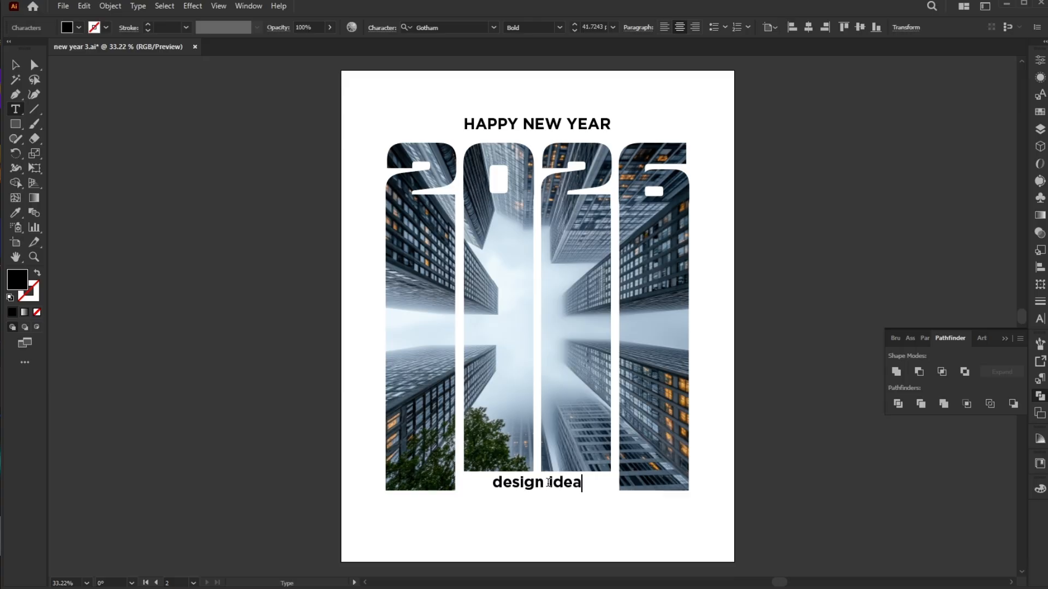
# Add a Gotham Bold DESIGN IDEA heading and position it below the numerals.
pyautogui.click(138, 6)
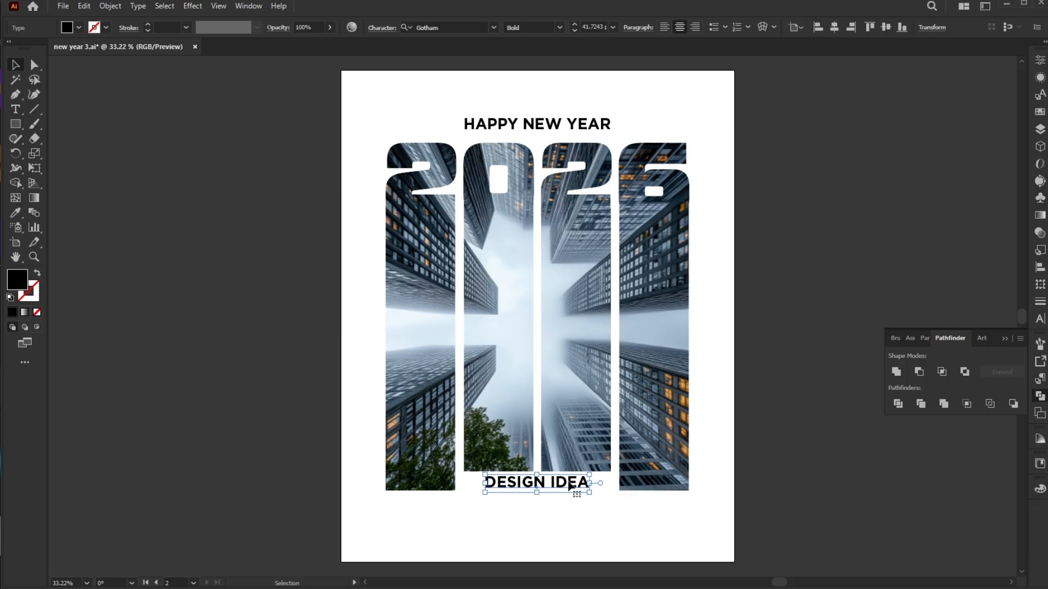
pyautogui.moveTo(537, 481); pyautogui.dragTo(537, 490)
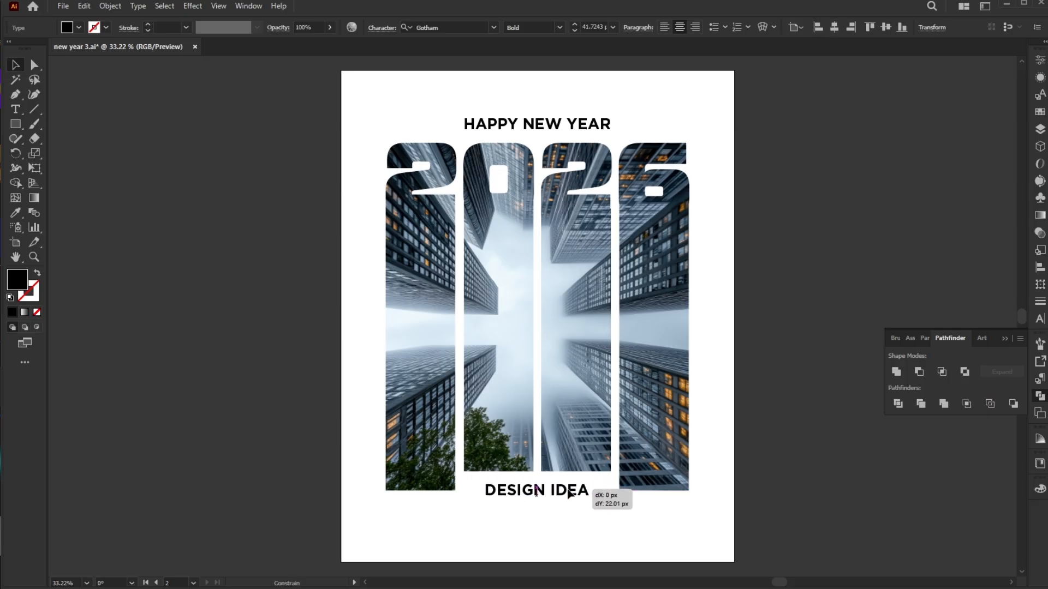
pyautogui.moveTo(536, 490); pyautogui.dragTo(536, 482)
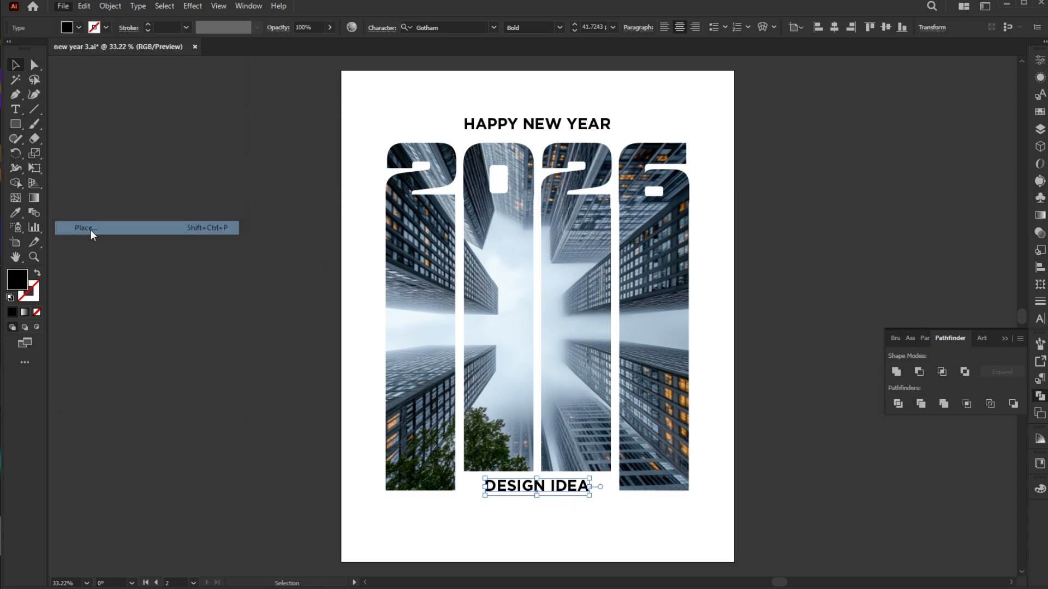
# Place the leaf-shadow image top-left and send it behind all artwork.
pyautogui.click(85, 228)
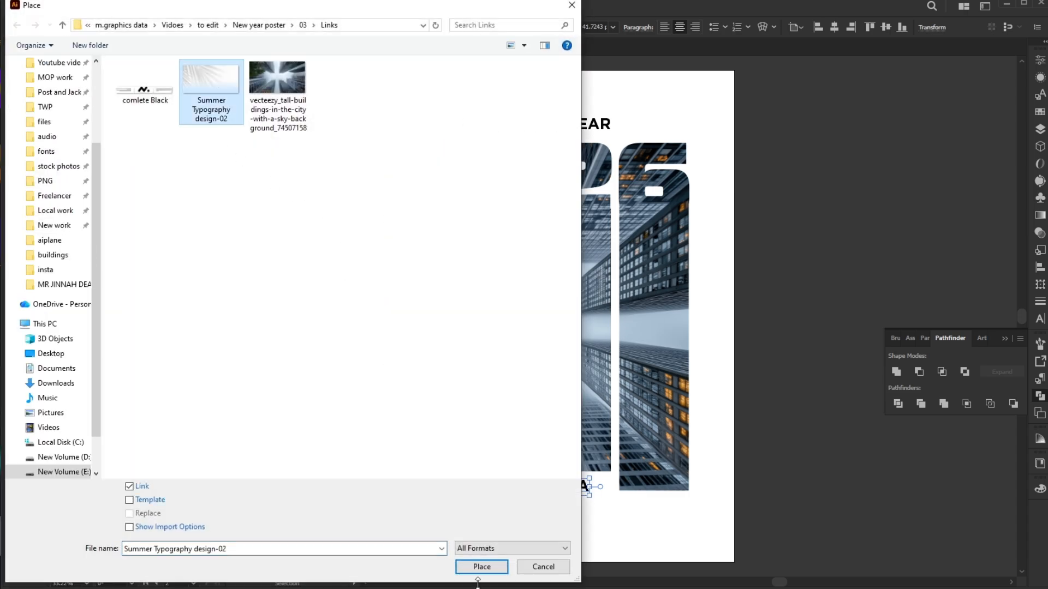
pyautogui.click(482, 566)
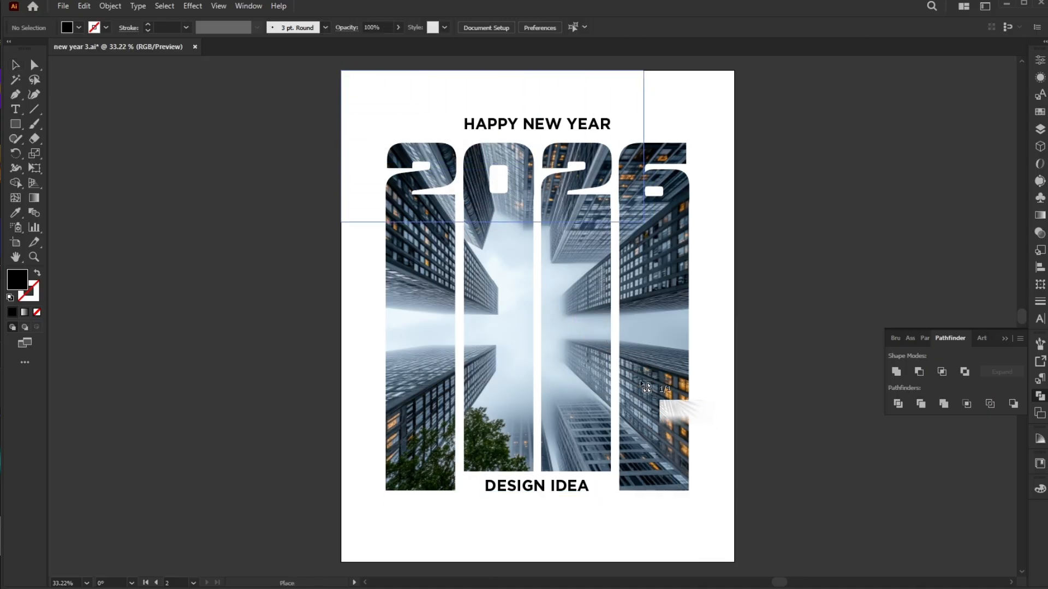
pyautogui.rightClick(435, 112)
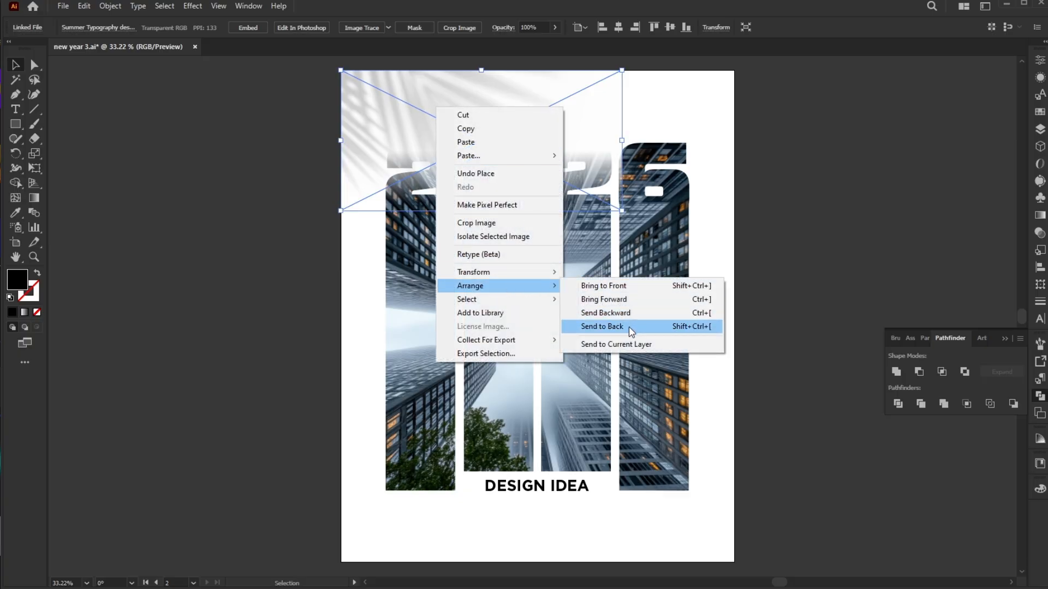
pyautogui.click(601, 327)
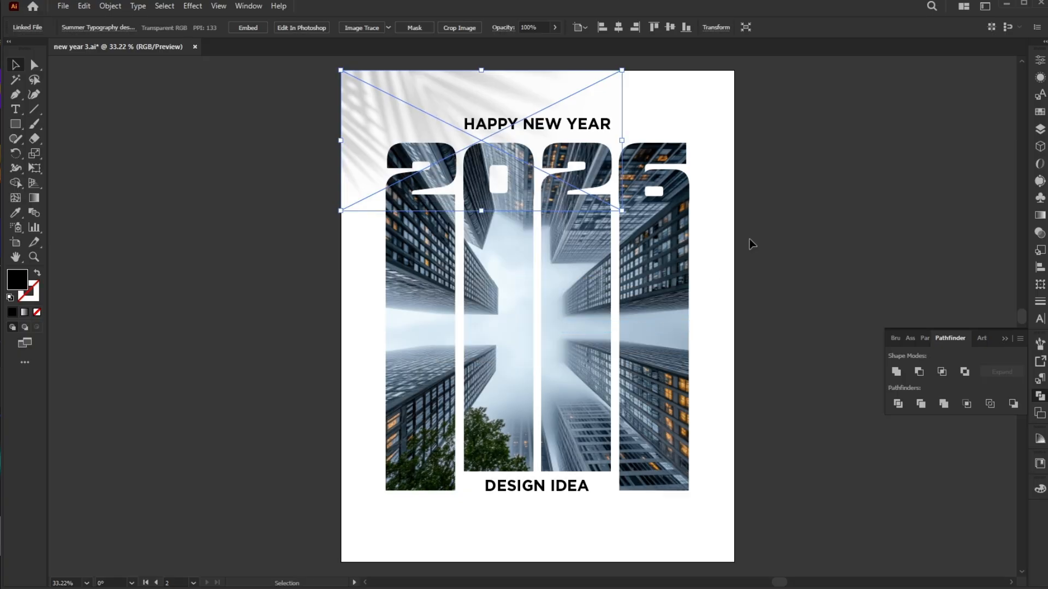
pyautogui.click(751, 243)
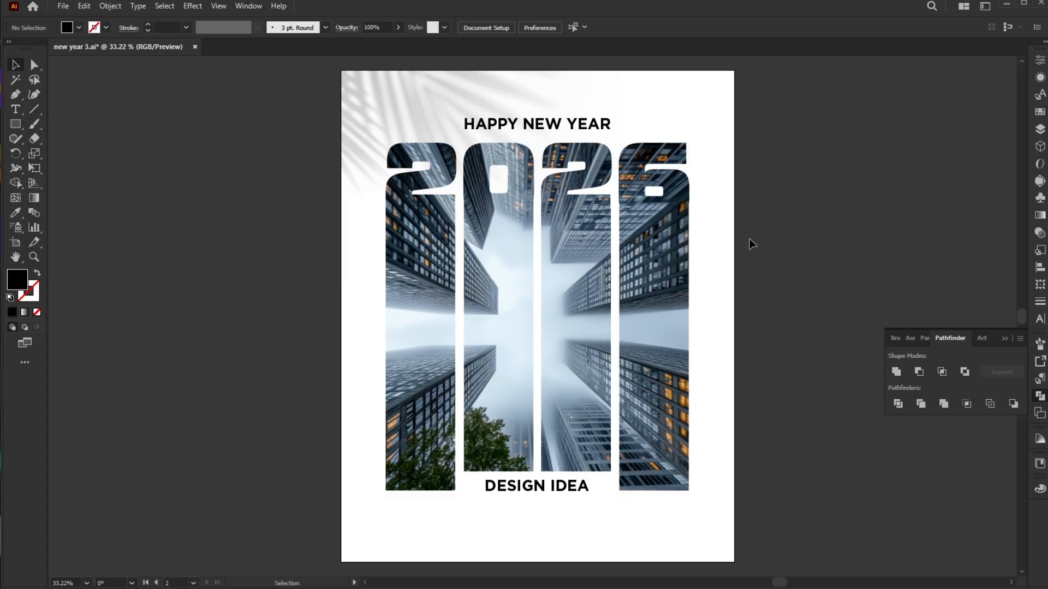
# Create a centred placeholder paragraph below DESIGN IDEA and set its fill colour.
pyautogui.click(17, 109)
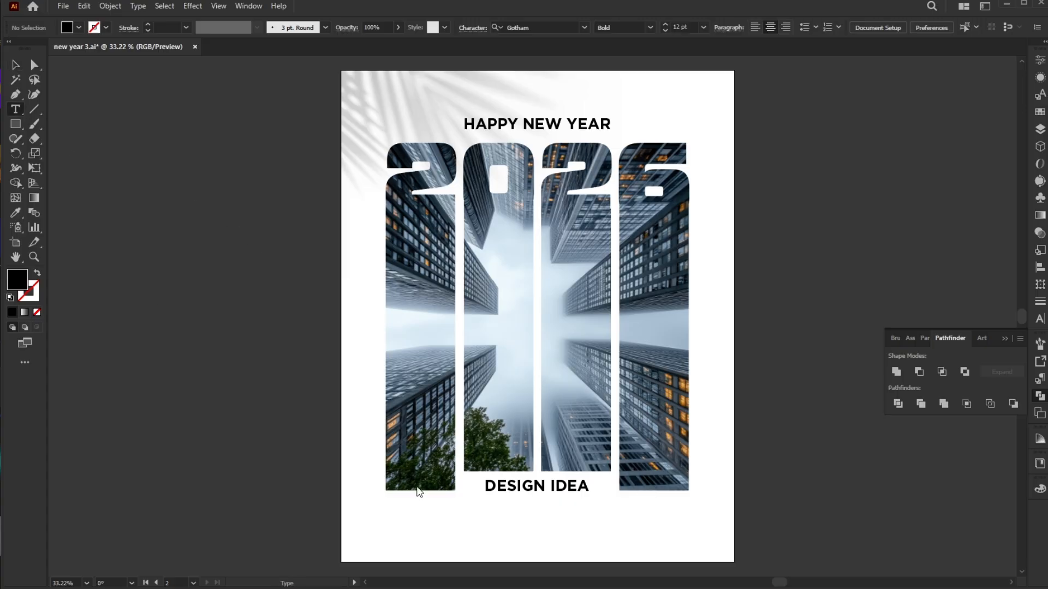
pyautogui.moveTo(400, 514)
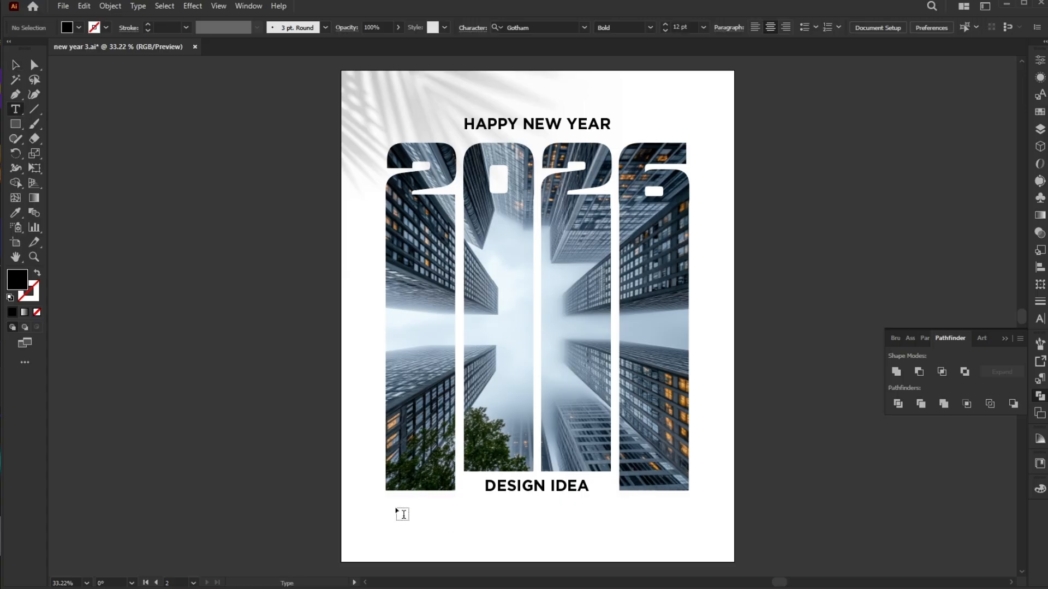
pyautogui.moveTo(394, 506); pyautogui.dragTo(683, 539)
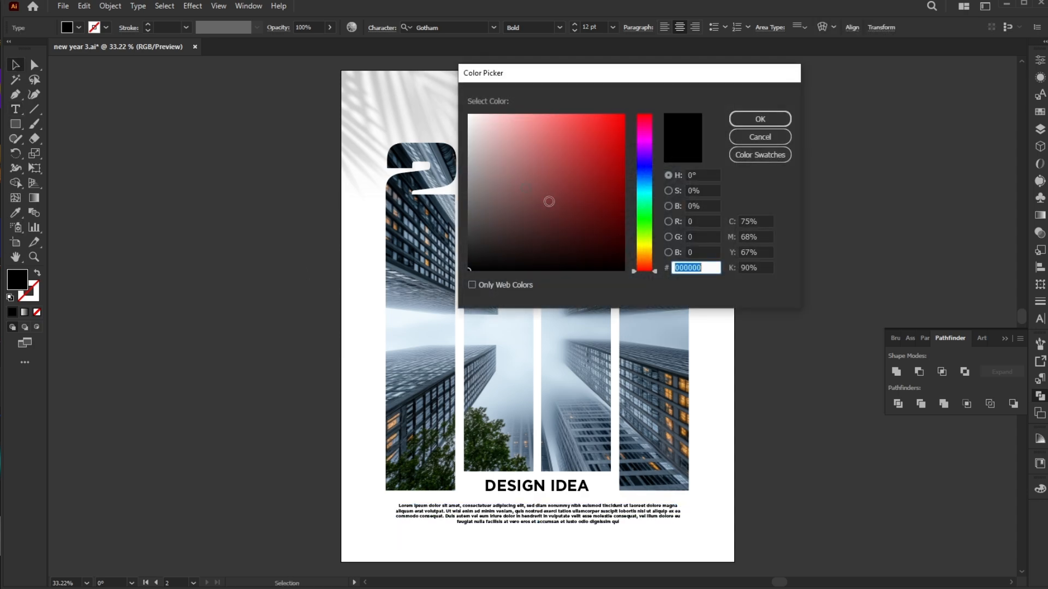
pyautogui.click(758, 119)
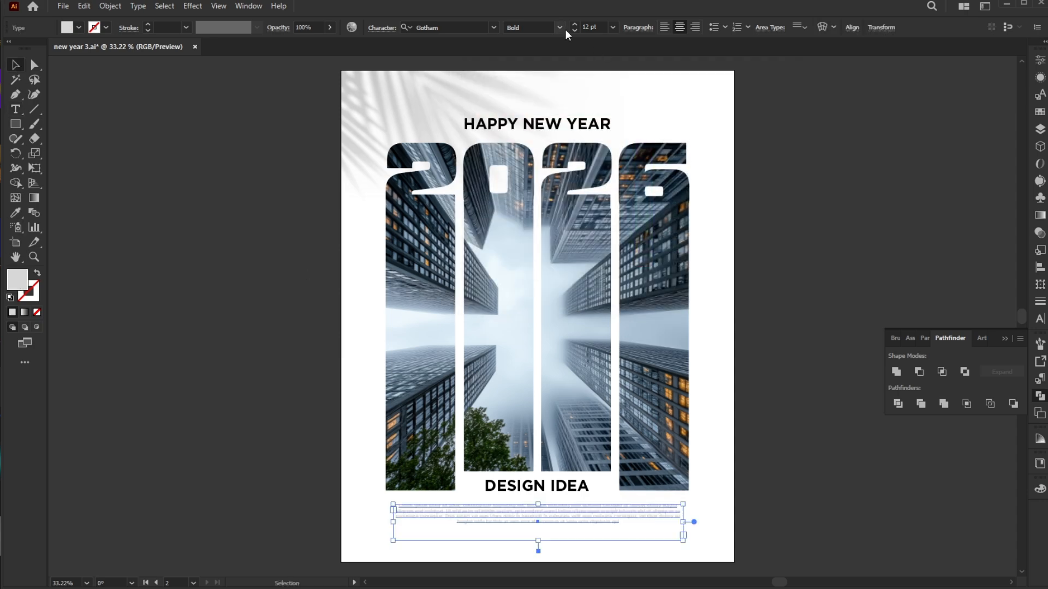
pyautogui.click(532, 27)
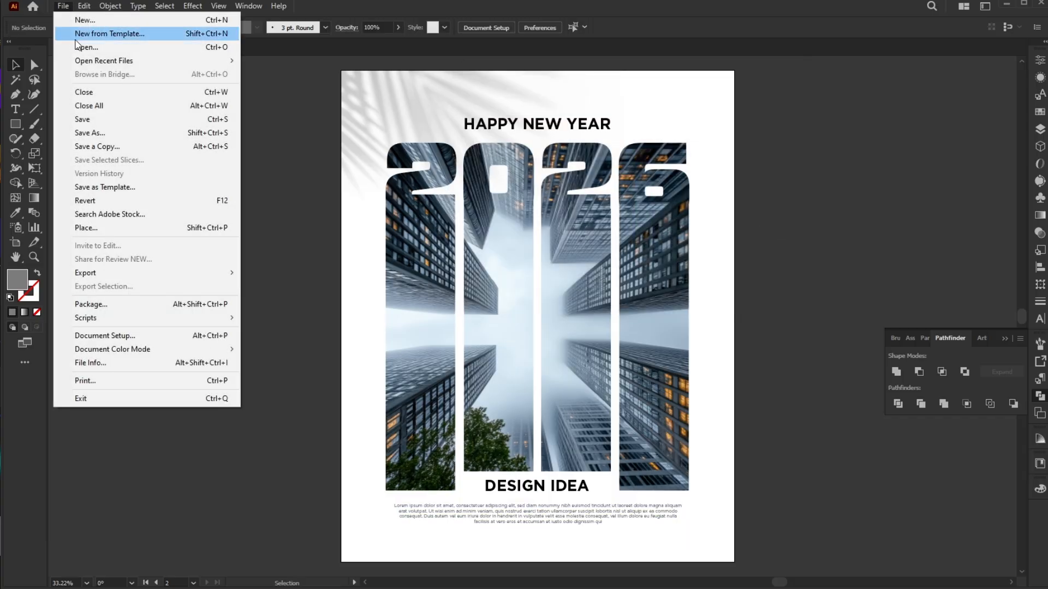
# Place the N. logo at the poster bottom and duplicate the poster onto a second artboard.
pyautogui.click(85, 228)
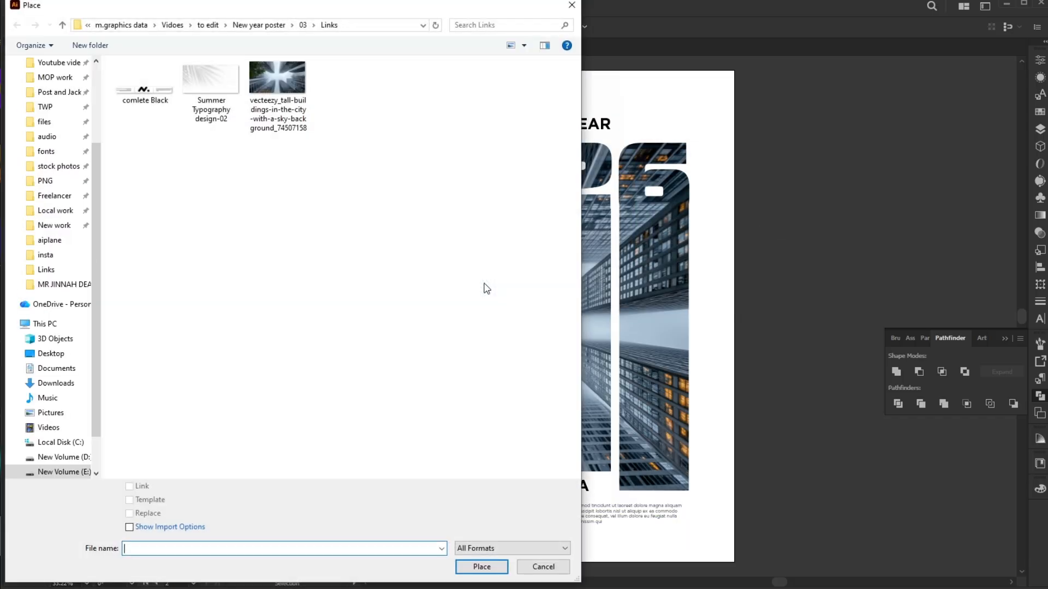
pyautogui.click(542, 567)
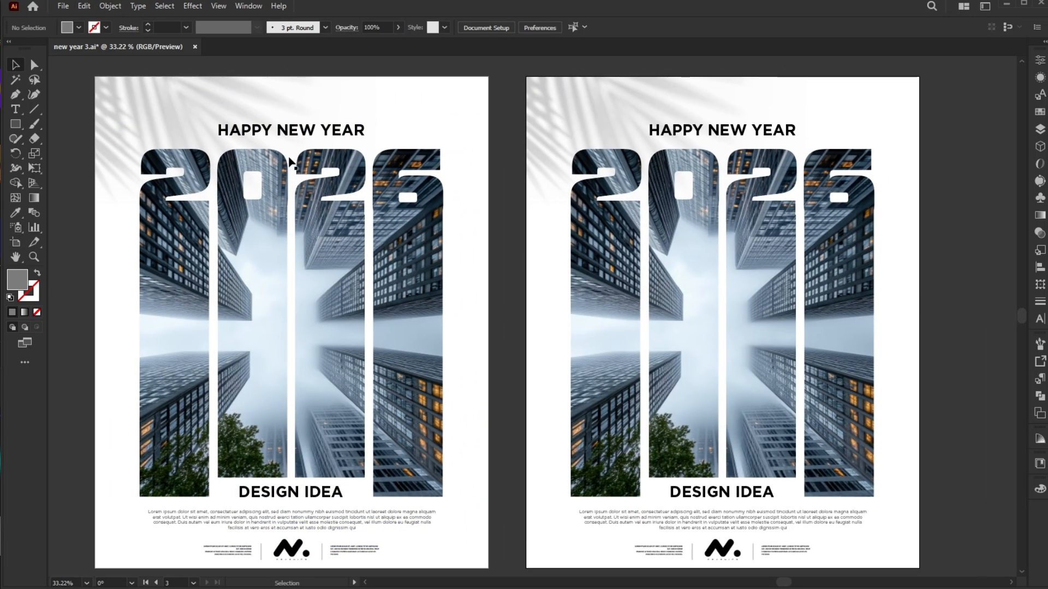
pyautogui.click(720, 327)
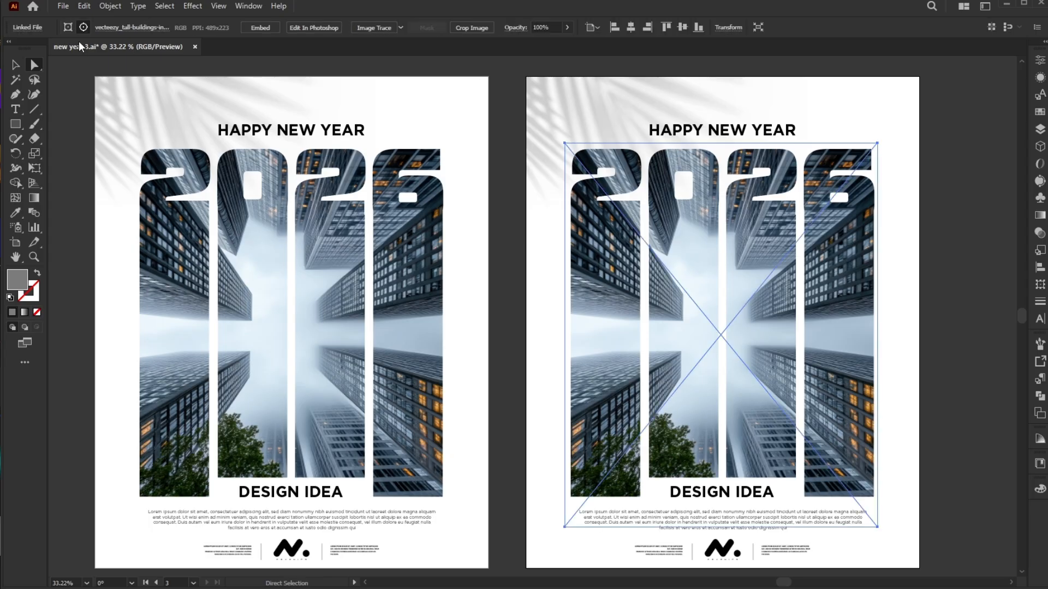